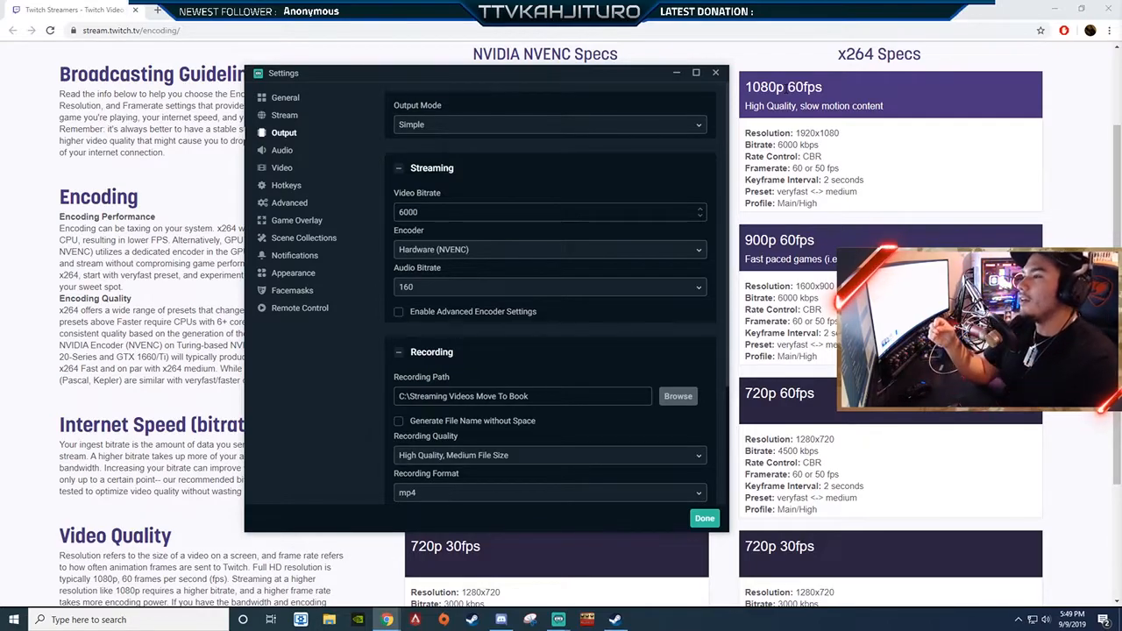
{"action": "mouse_move", "coordinate": [659, 136]}
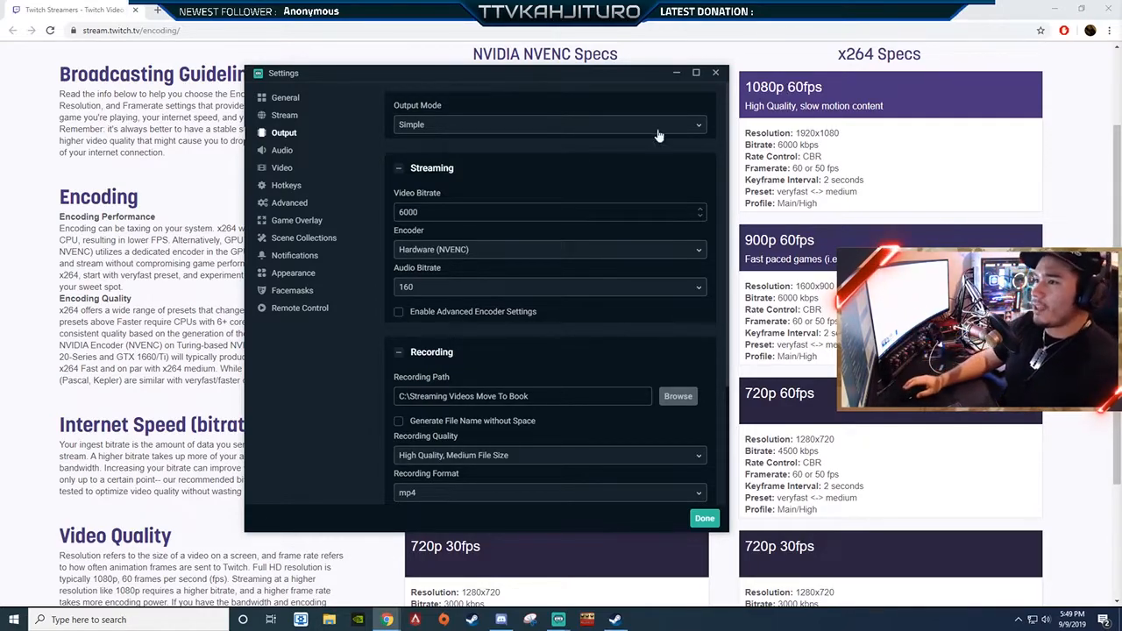
{"action": "mouse_move", "coordinate": [407, 140]}
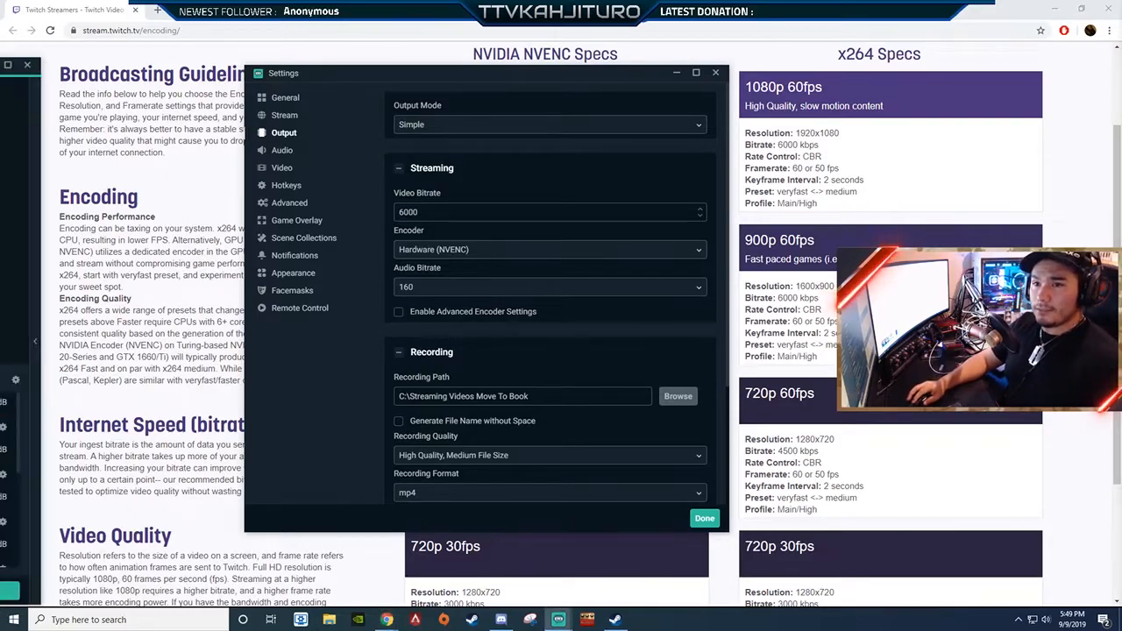
Open the stream settings and scroll through Twitch's encoding guidelines page
{"action": "left_click", "coordinate": [704, 518]}
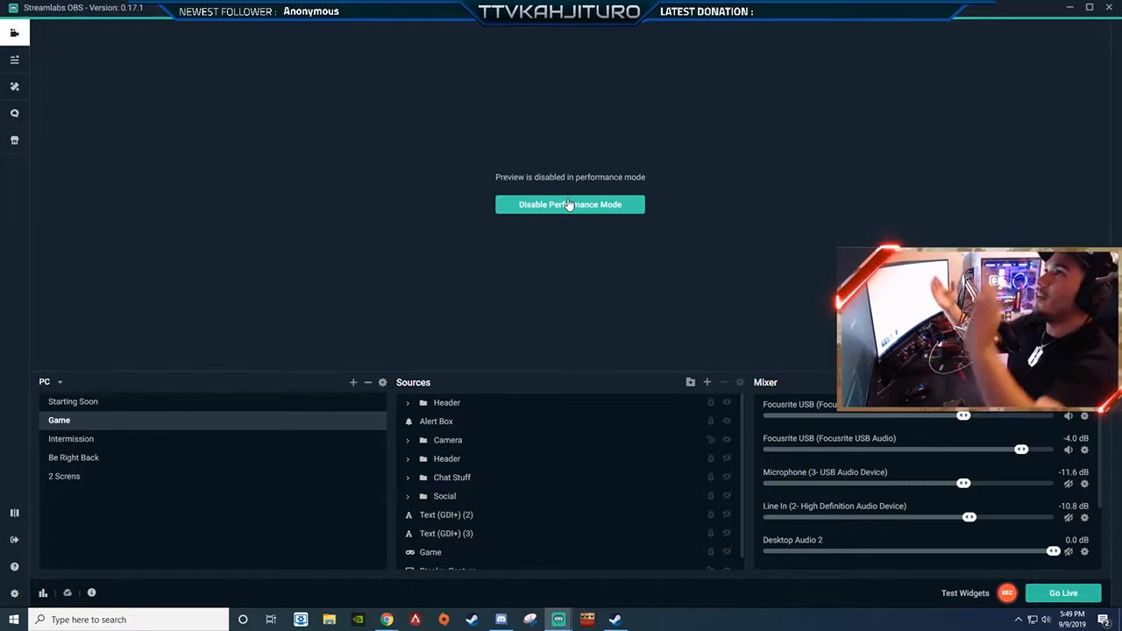
{"action": "mouse_move", "coordinate": [589, 224]}
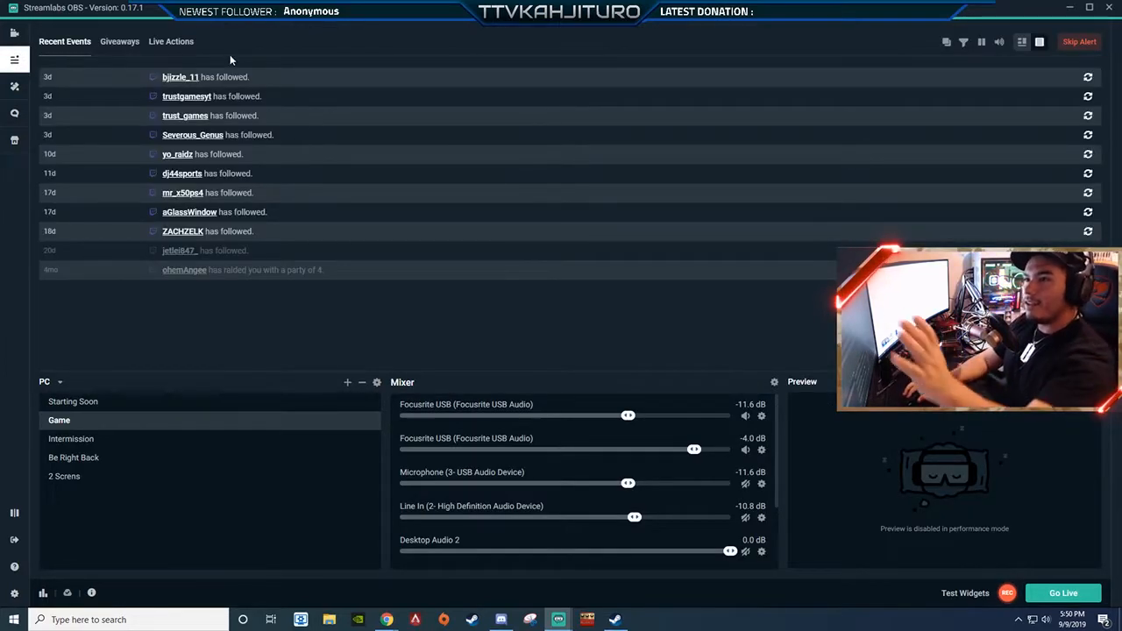
{"action": "mouse_move", "coordinate": [266, 161]}
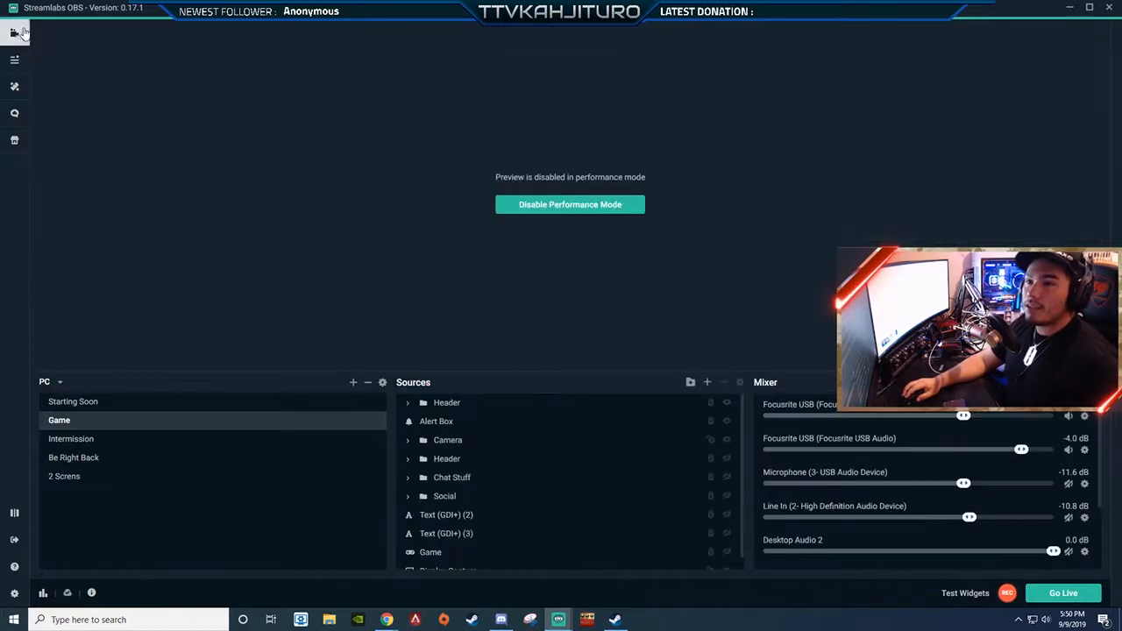
{"action": "left_click", "coordinate": [570, 205]}
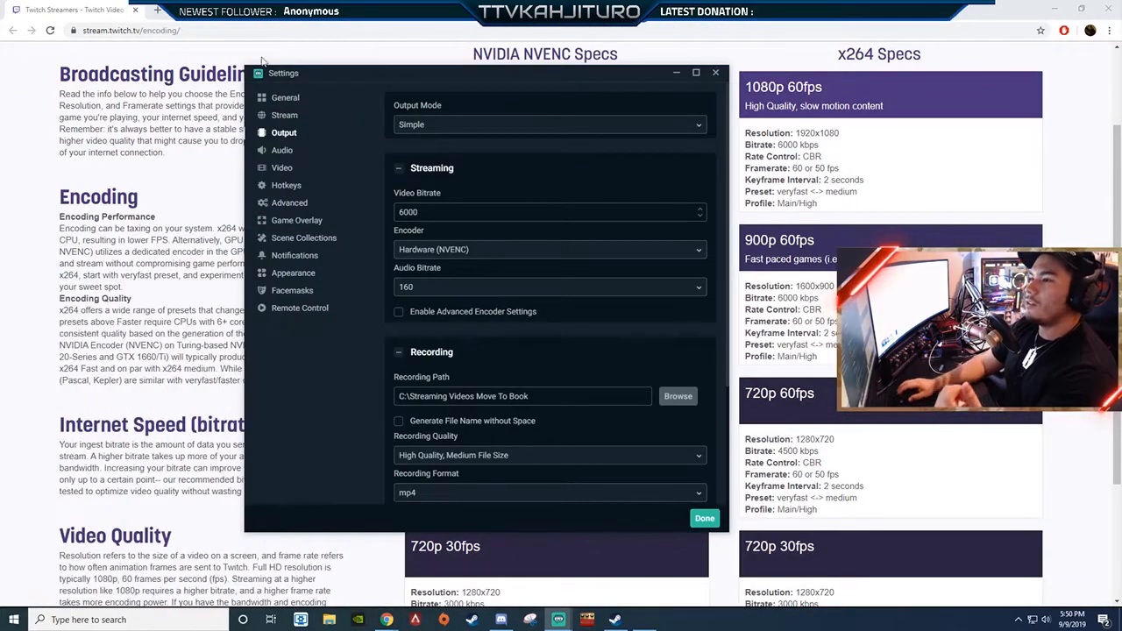
{"action": "left_click", "coordinate": [704, 518]}
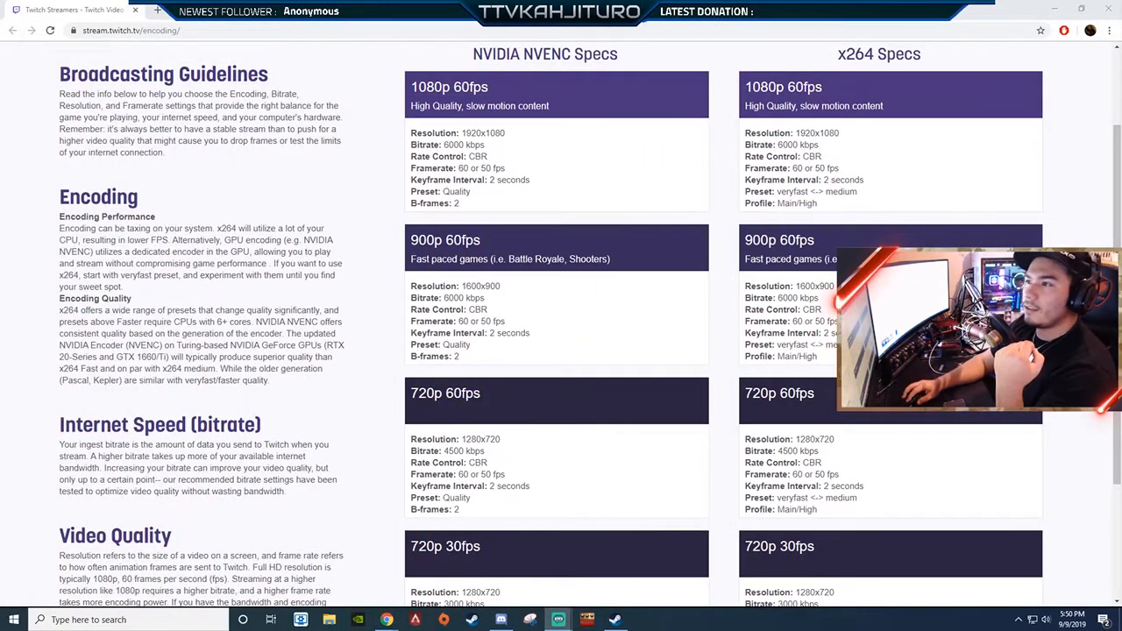
{"action": "scroll", "scroll_direction": "down", "scroll_amount": 3}
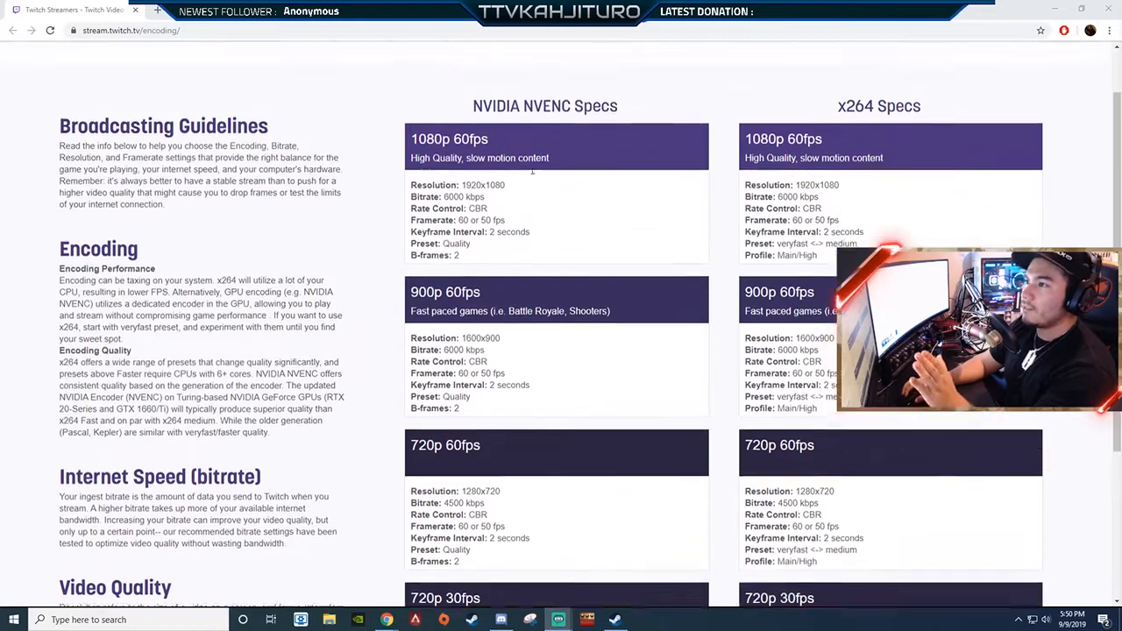
{"action": "scroll", "scroll_direction": "down", "scroll_amount": 3}
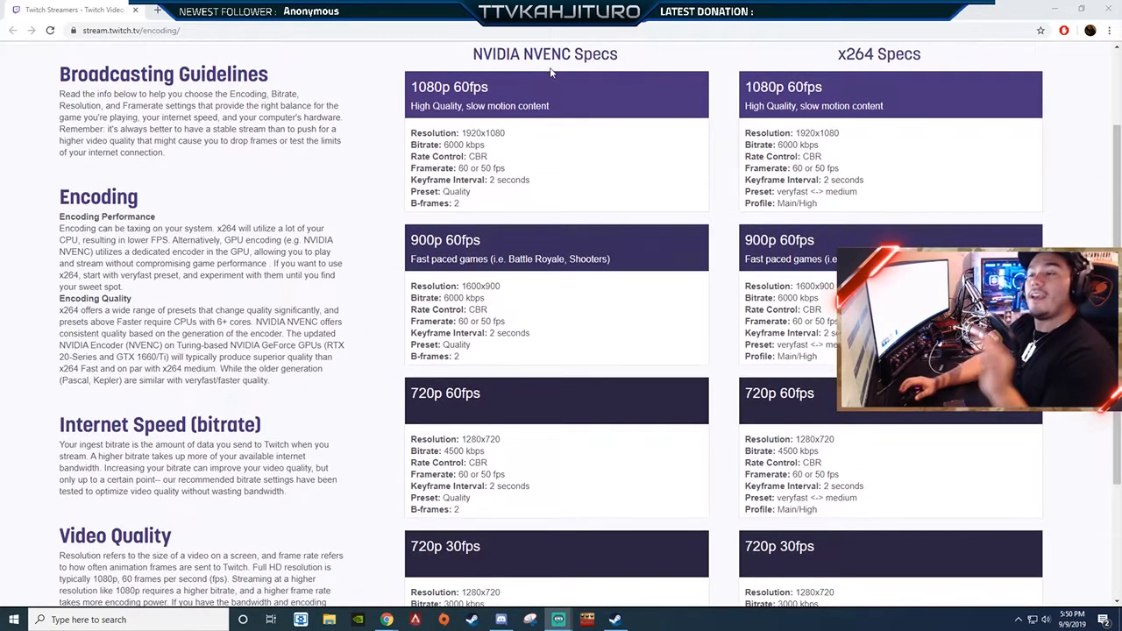
{"action": "mouse_move", "coordinate": [476, 127]}
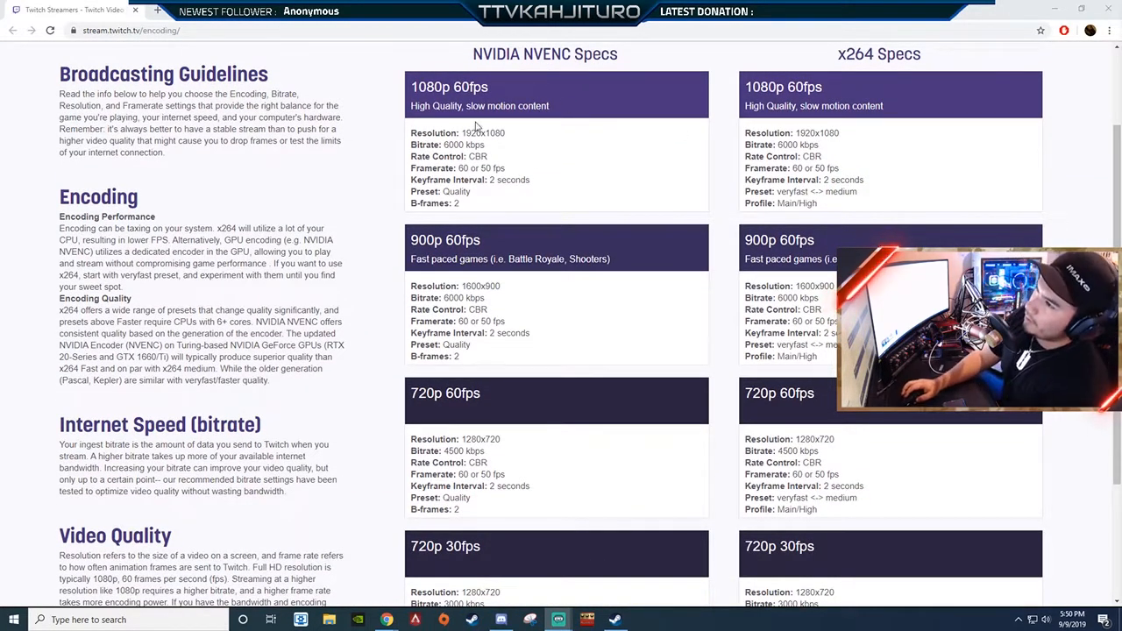
{"action": "scroll", "scroll_direction": "down", "scroll_amount": 3}
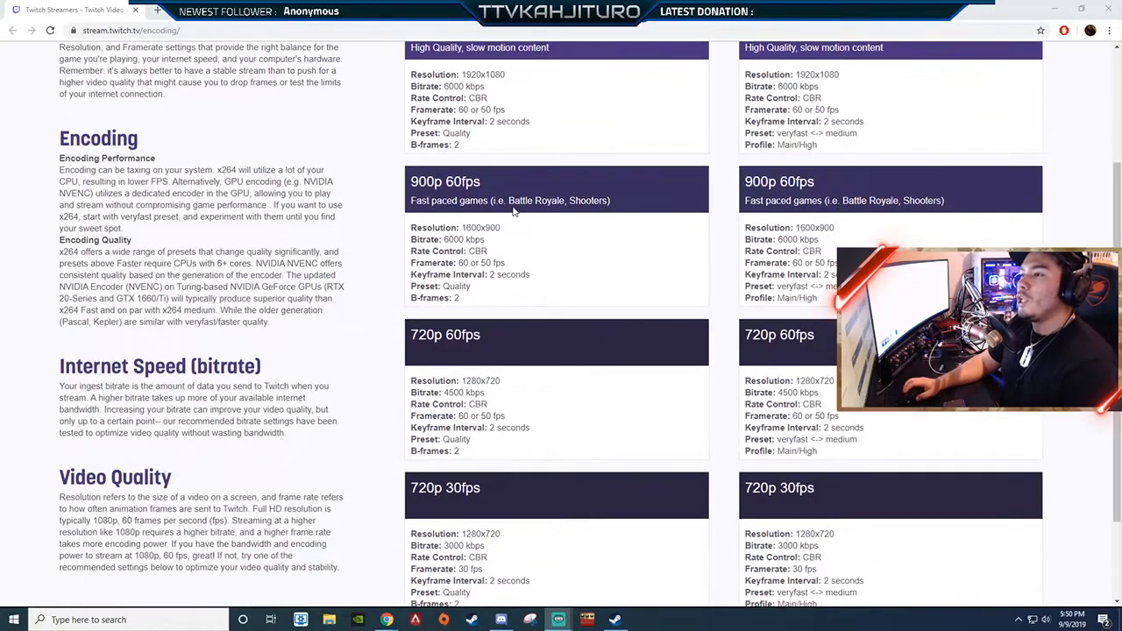
{"action": "scroll", "scroll_direction": "down", "scroll_amount": 3}
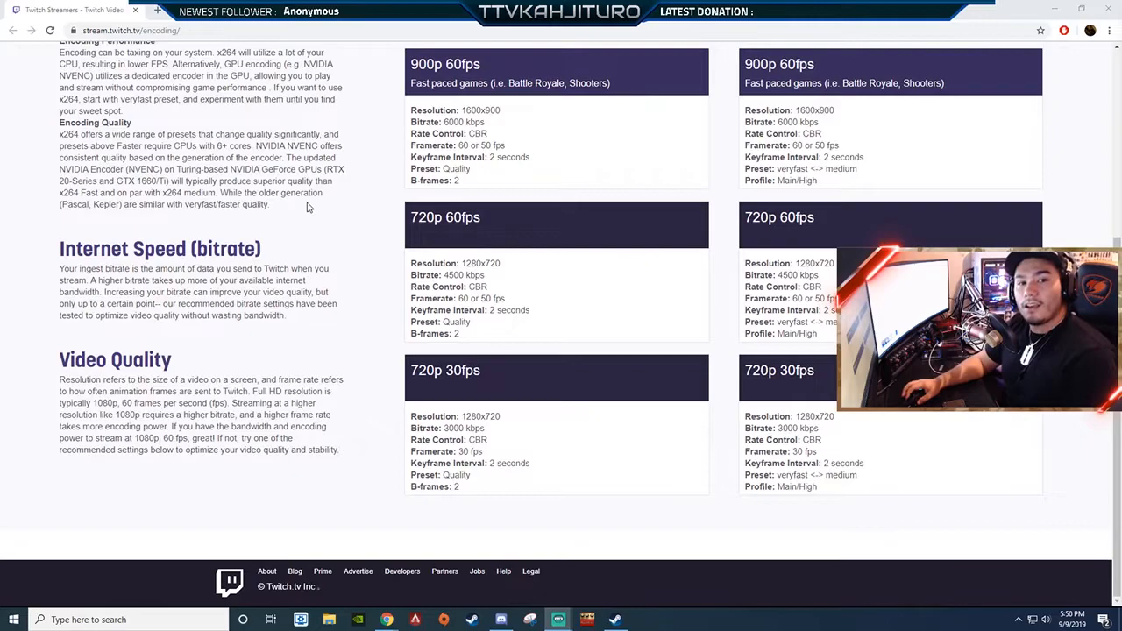
{"action": "mouse_move", "coordinate": [596, 240]}
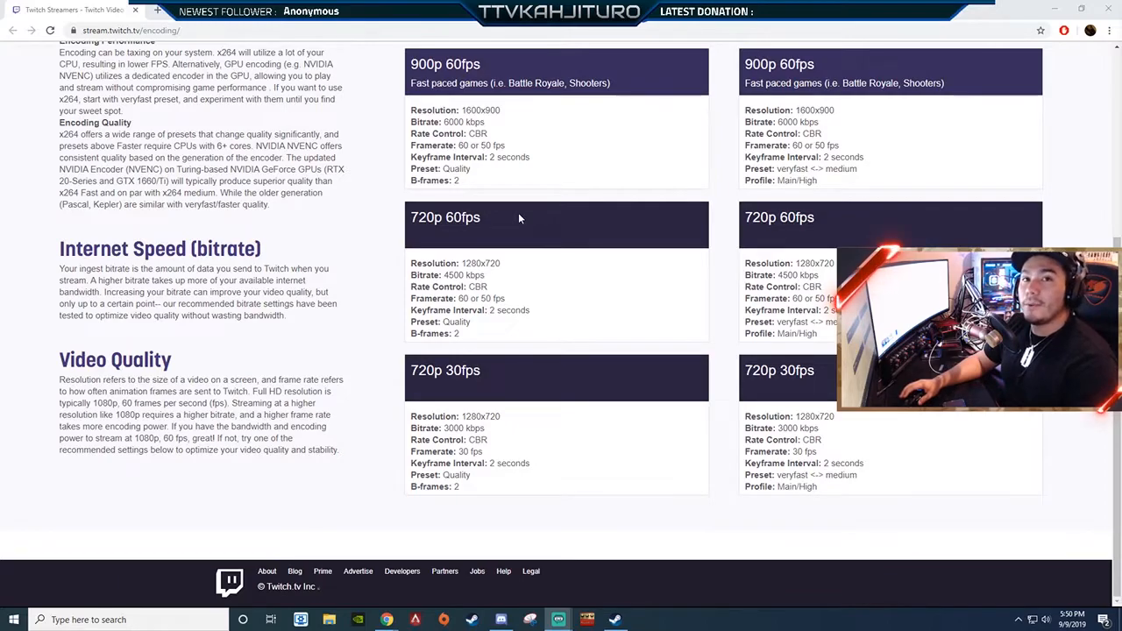
{"action": "mouse_move", "coordinate": [500, 238]}
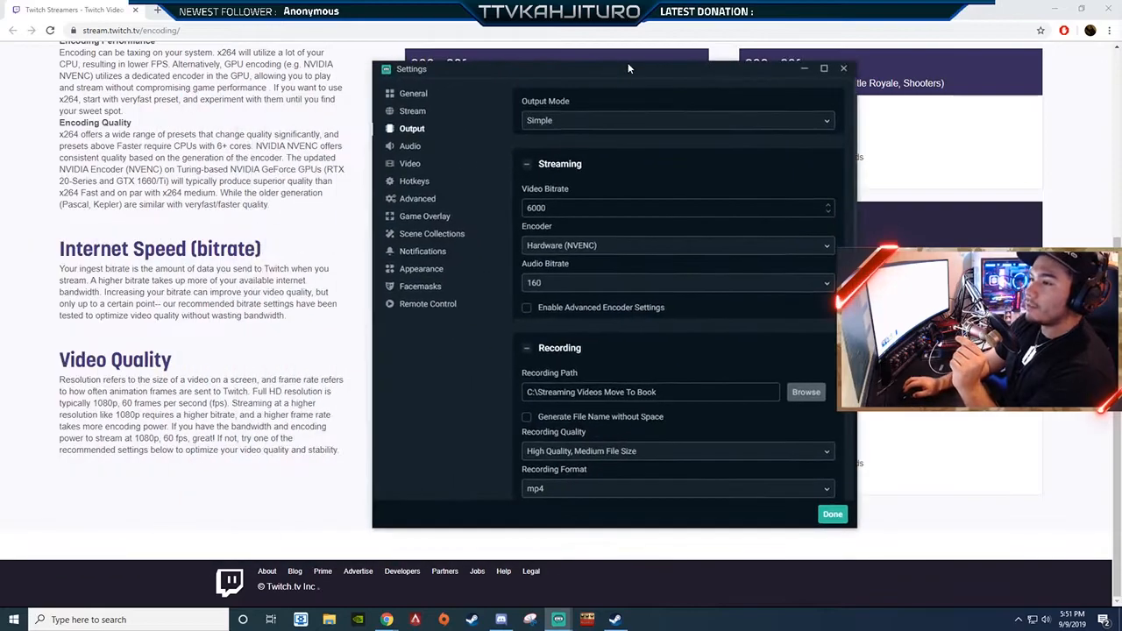
{"action": "mouse_move", "coordinate": [539, 121]}
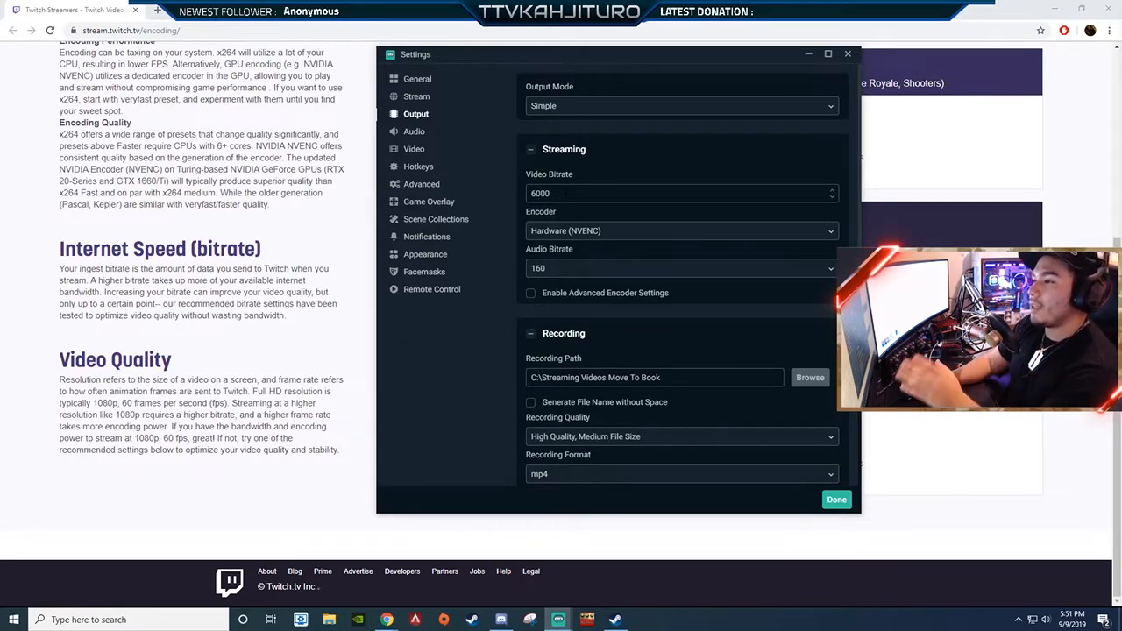
Keep Hardware (NVENC) as the encoder and show Advanced settings with Above Normal priority
{"action": "left_click", "coordinate": [680, 230]}
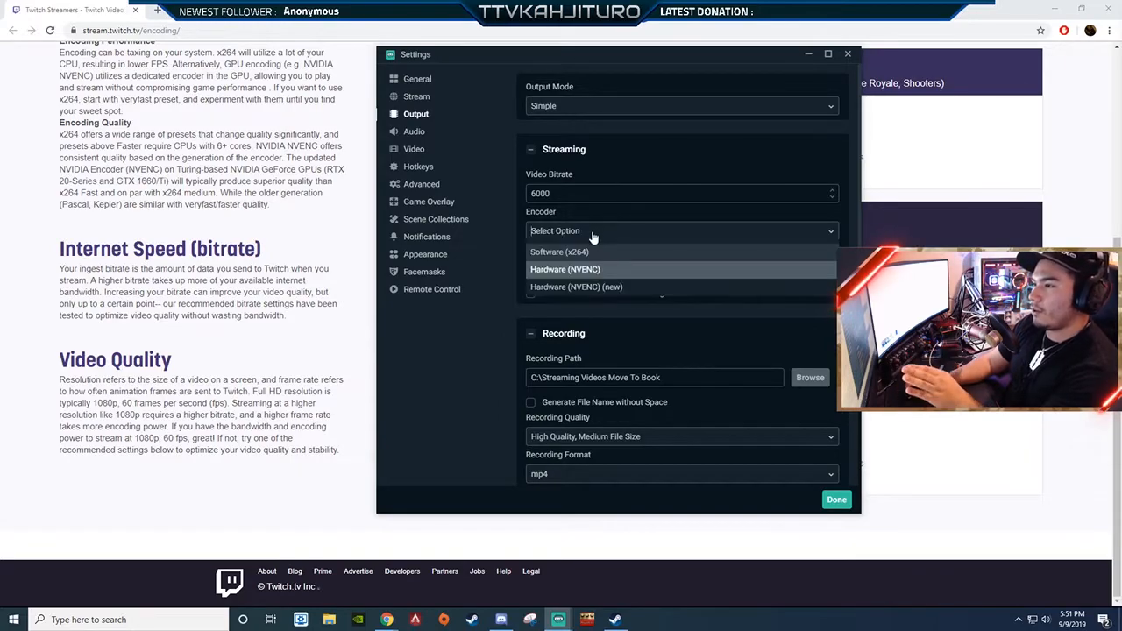
{"action": "mouse_move", "coordinate": [583, 292]}
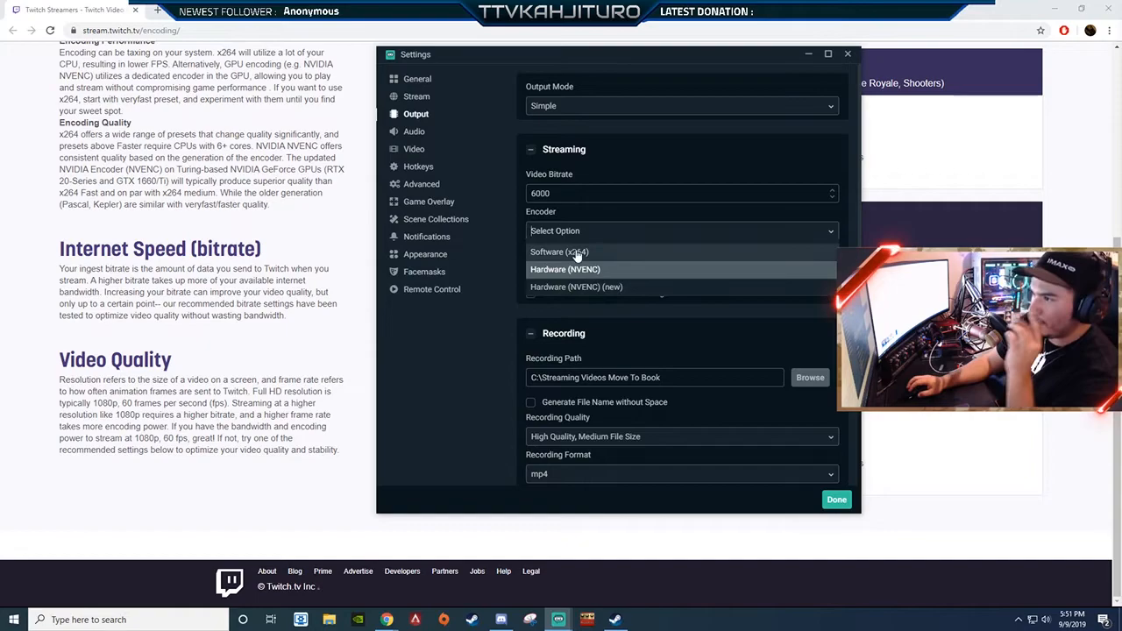
{"action": "left_click", "coordinate": [564, 269]}
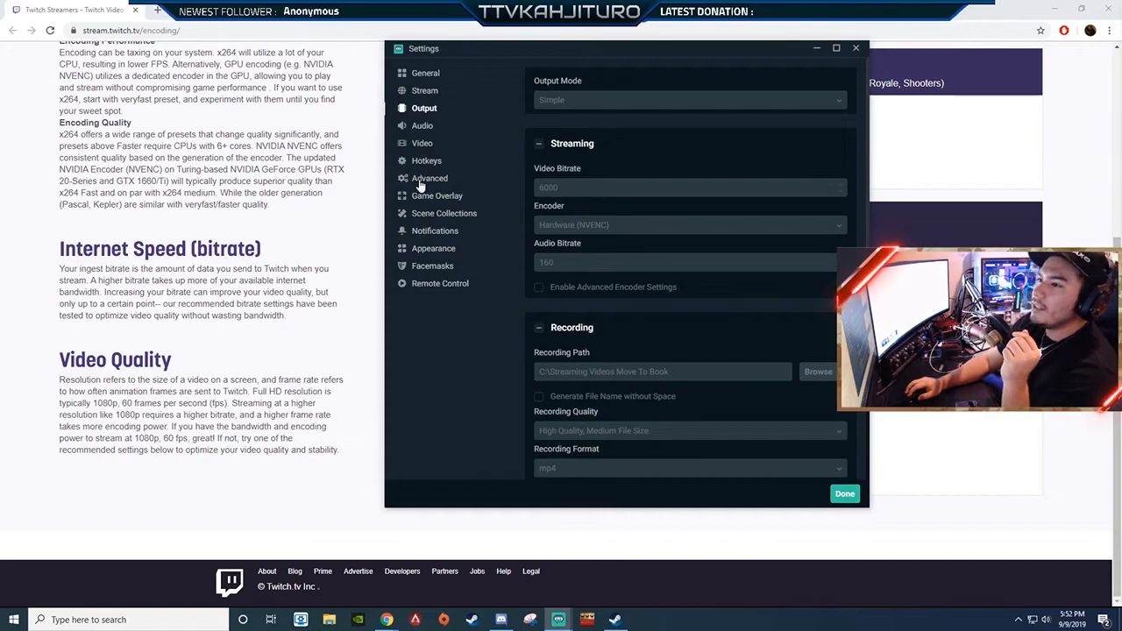
{"action": "left_click", "coordinate": [430, 178]}
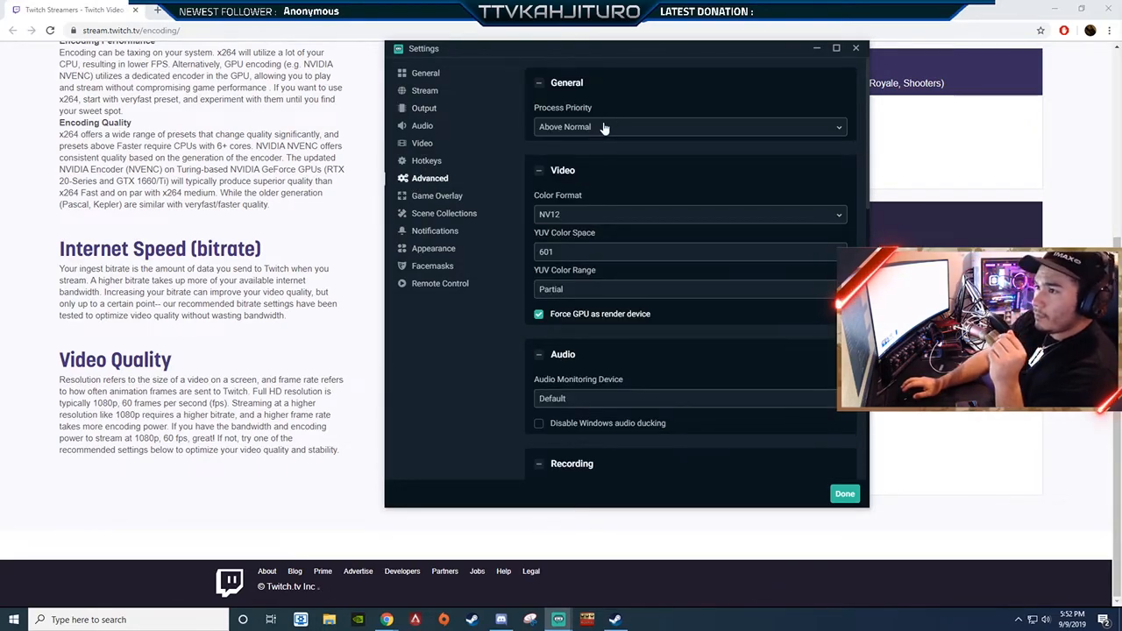
{"action": "mouse_move", "coordinate": [377, 160]}
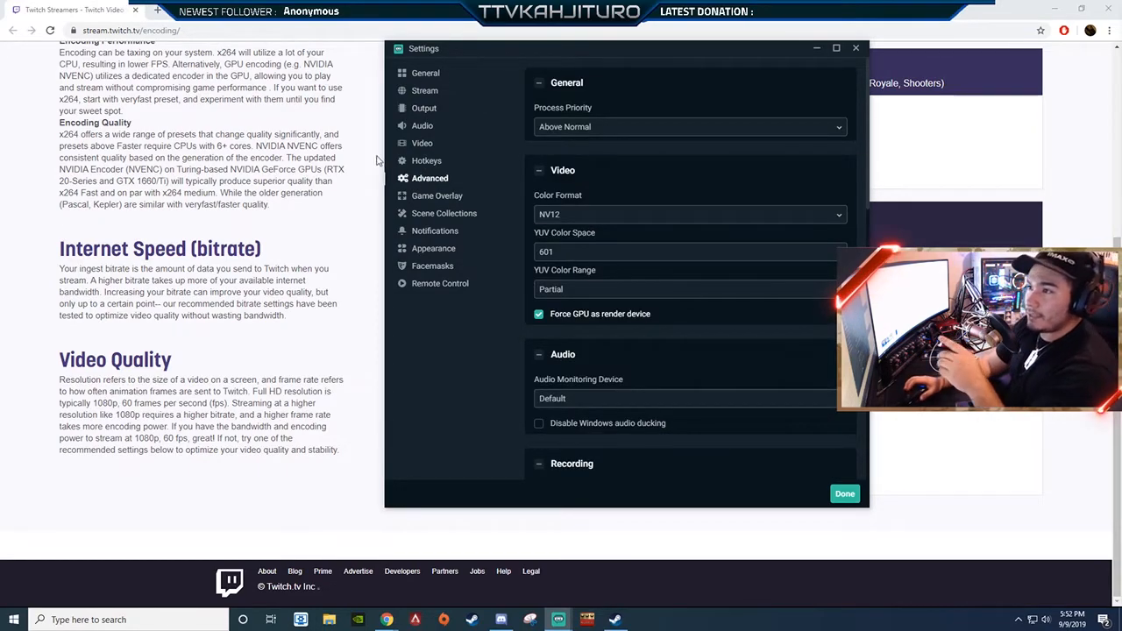
{"action": "mouse_move", "coordinate": [546, 140]}
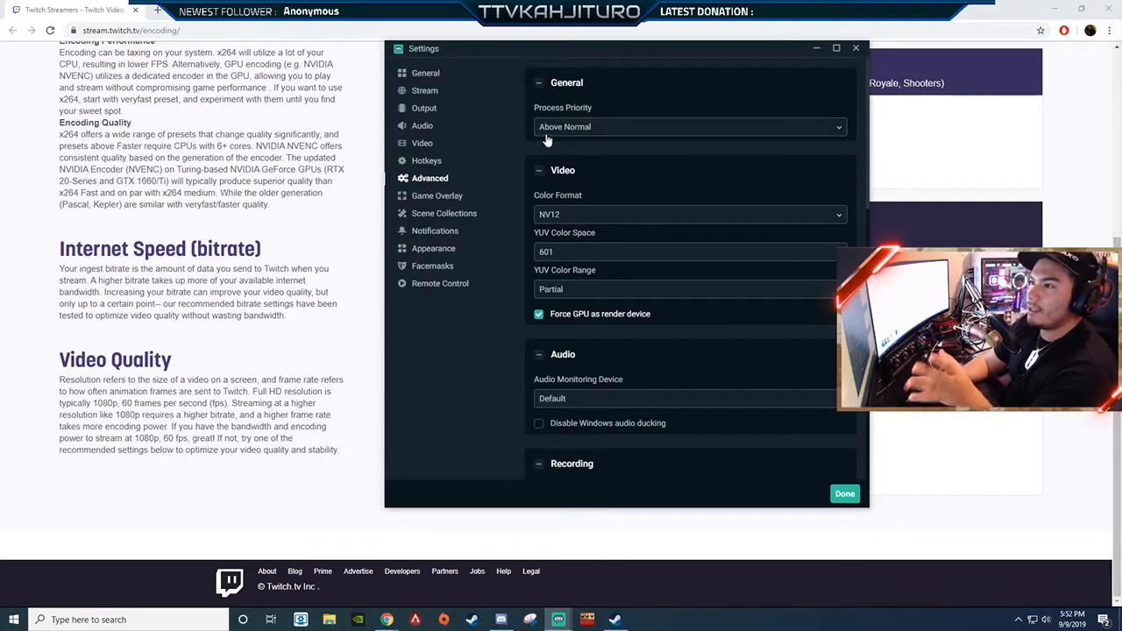
{"action": "mouse_move", "coordinate": [563, 115]}
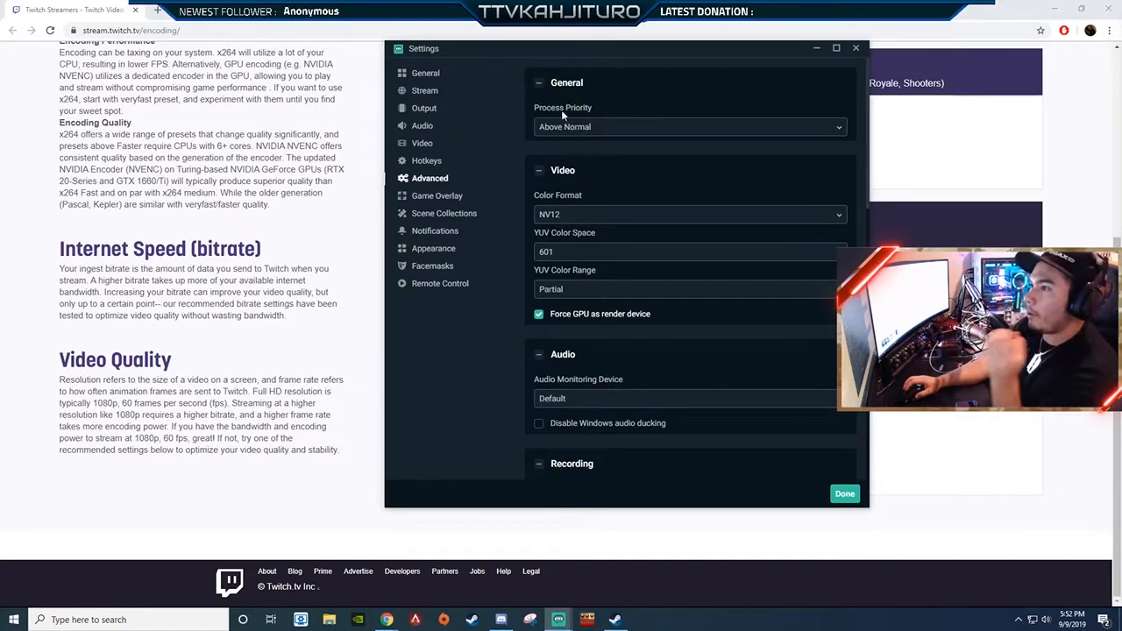
{"action": "mouse_move", "coordinate": [611, 111]}
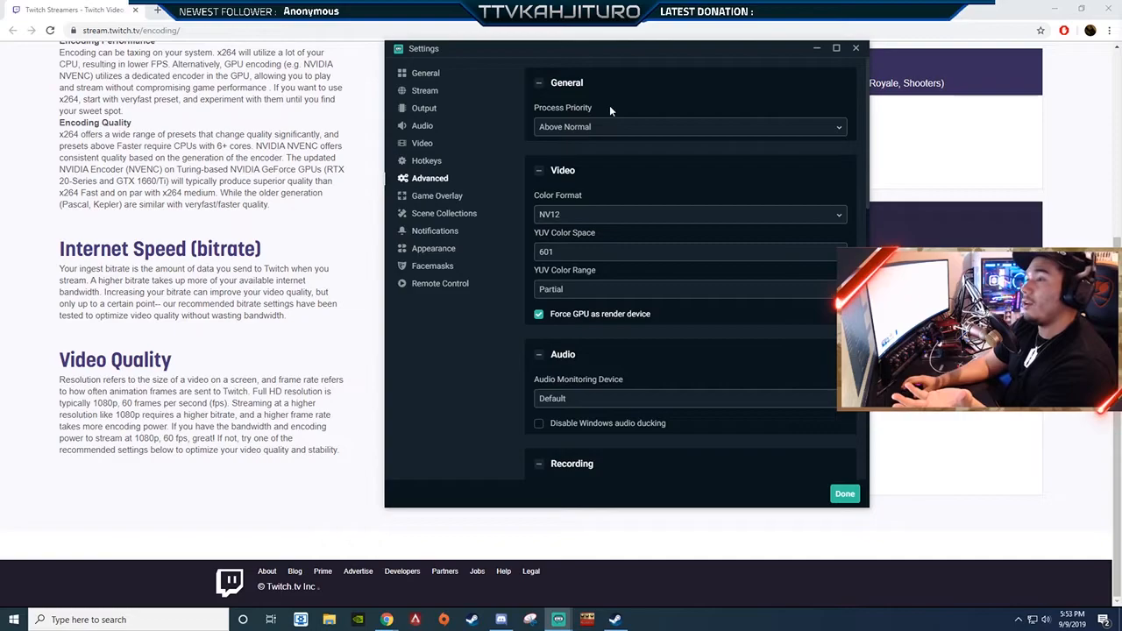
{"action": "mouse_move", "coordinate": [559, 148]}
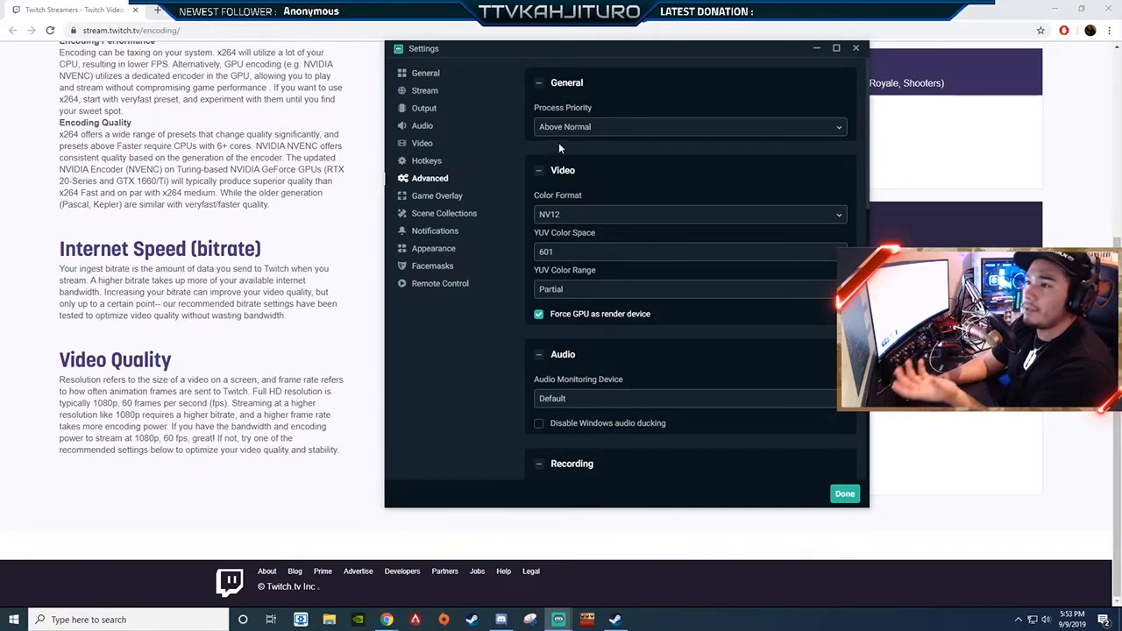
{"action": "left_click", "coordinate": [688, 127]}
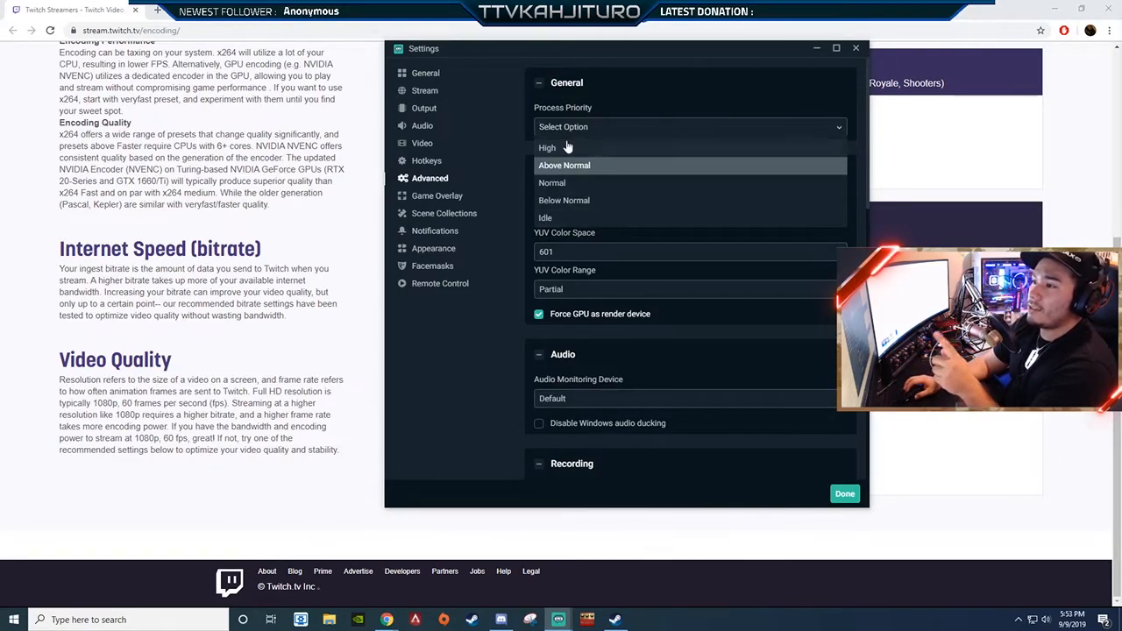
{"action": "mouse_move", "coordinate": [547, 147]}
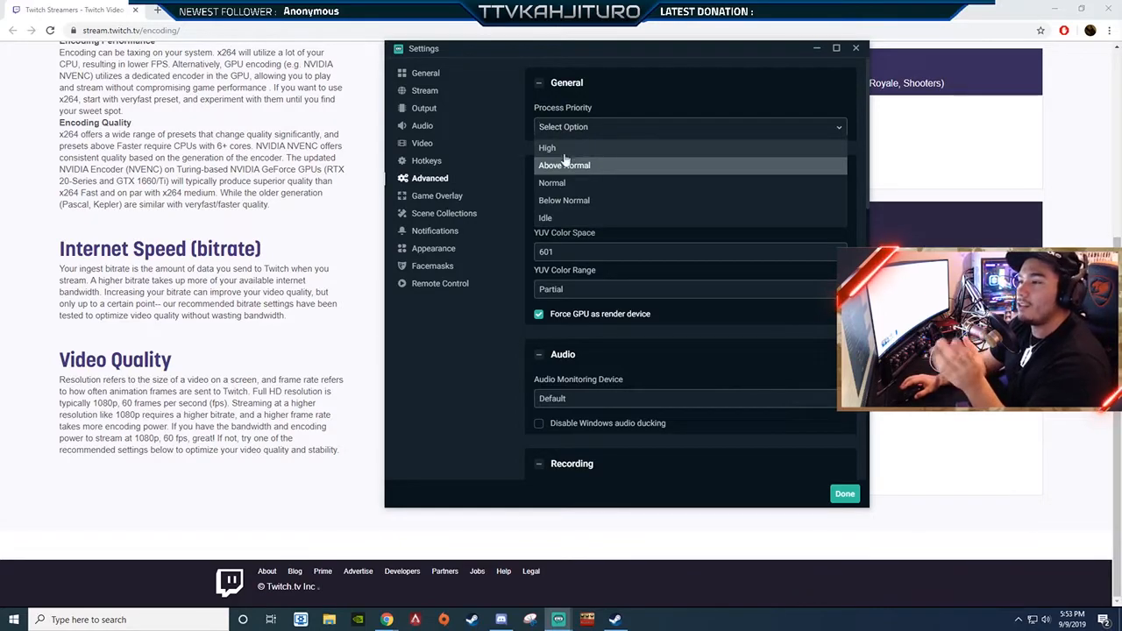
{"action": "left_click", "coordinate": [564, 165]}
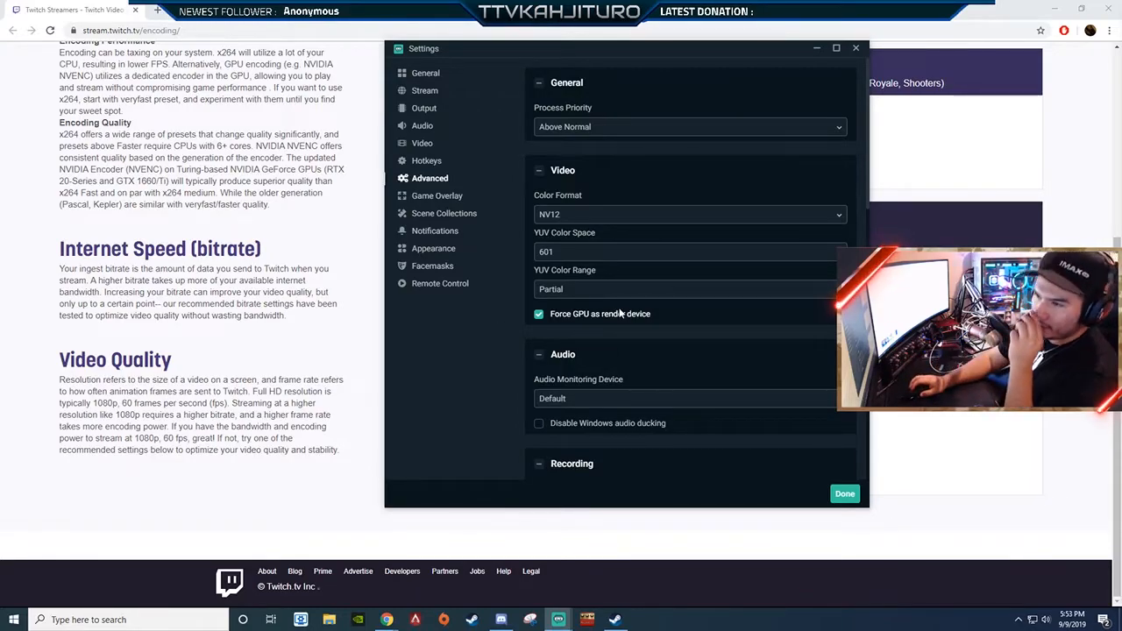
{"action": "mouse_move", "coordinate": [614, 294]}
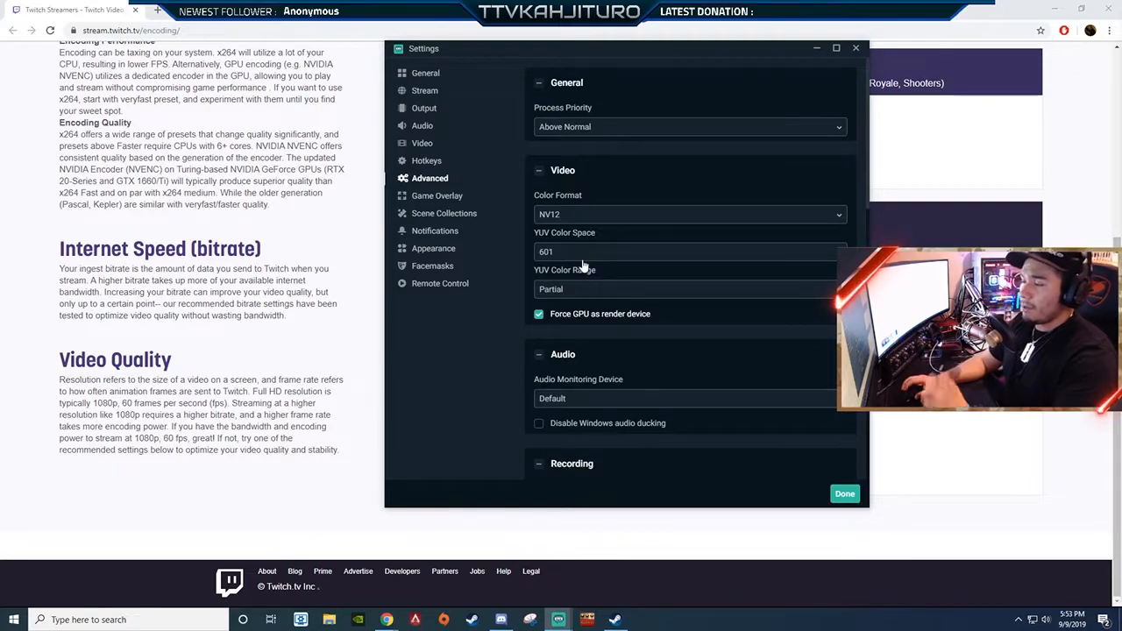
{"action": "mouse_move", "coordinate": [498, 205]}
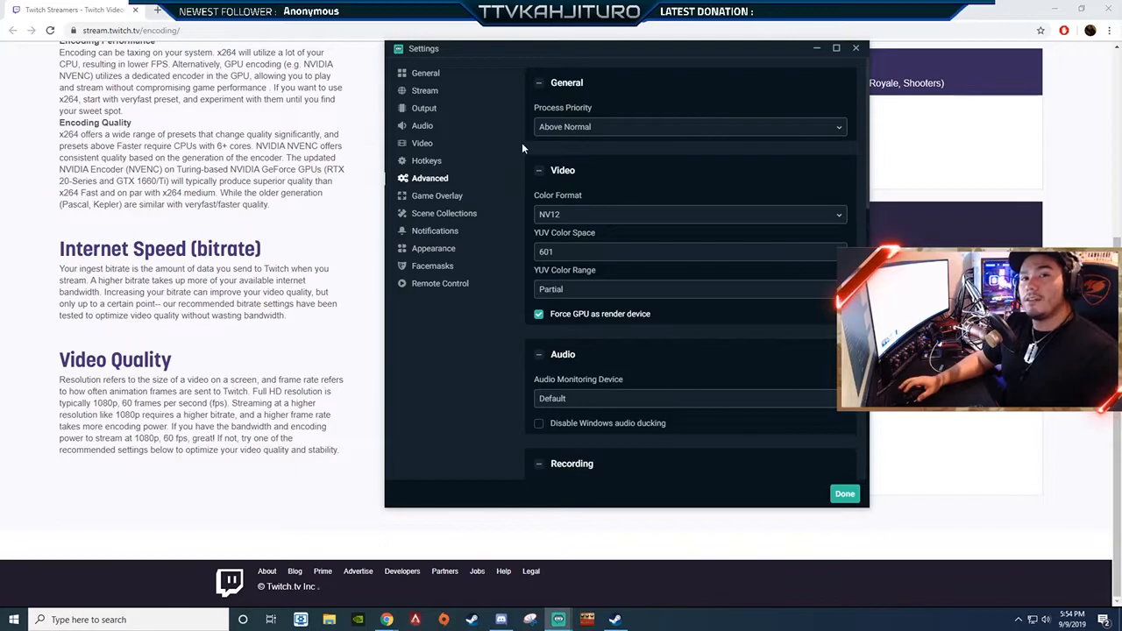
{"action": "mouse_move", "coordinate": [591, 77]}
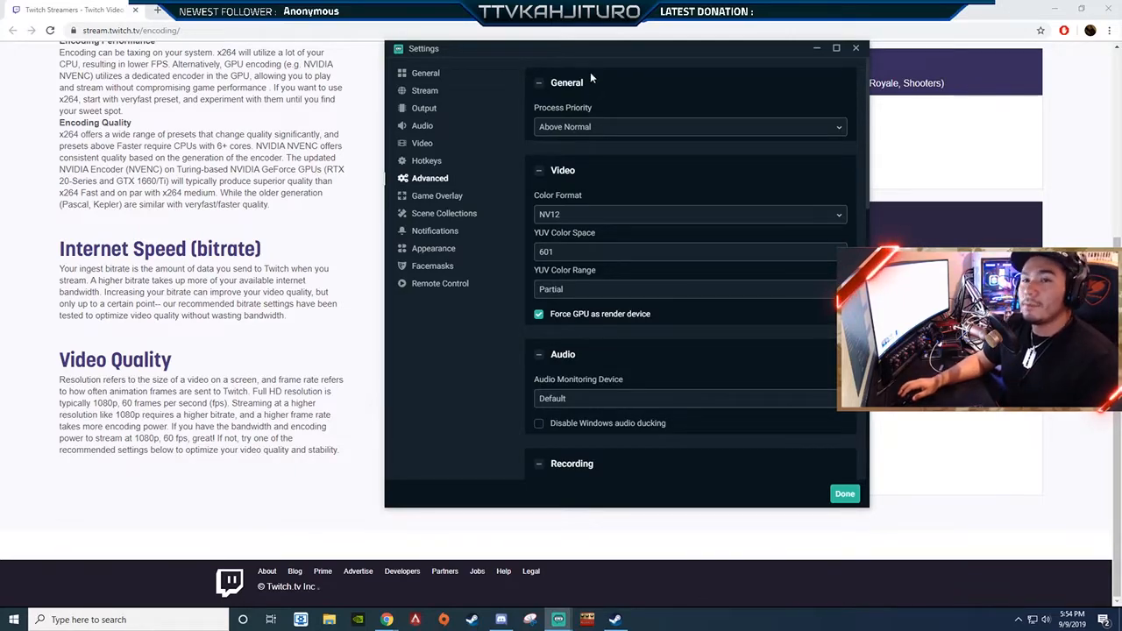
View Output (Simple, 6000 bitrate, NVENC), then Video settings at 1280x720 output, 60 FPS
{"action": "left_click", "coordinate": [424, 108]}
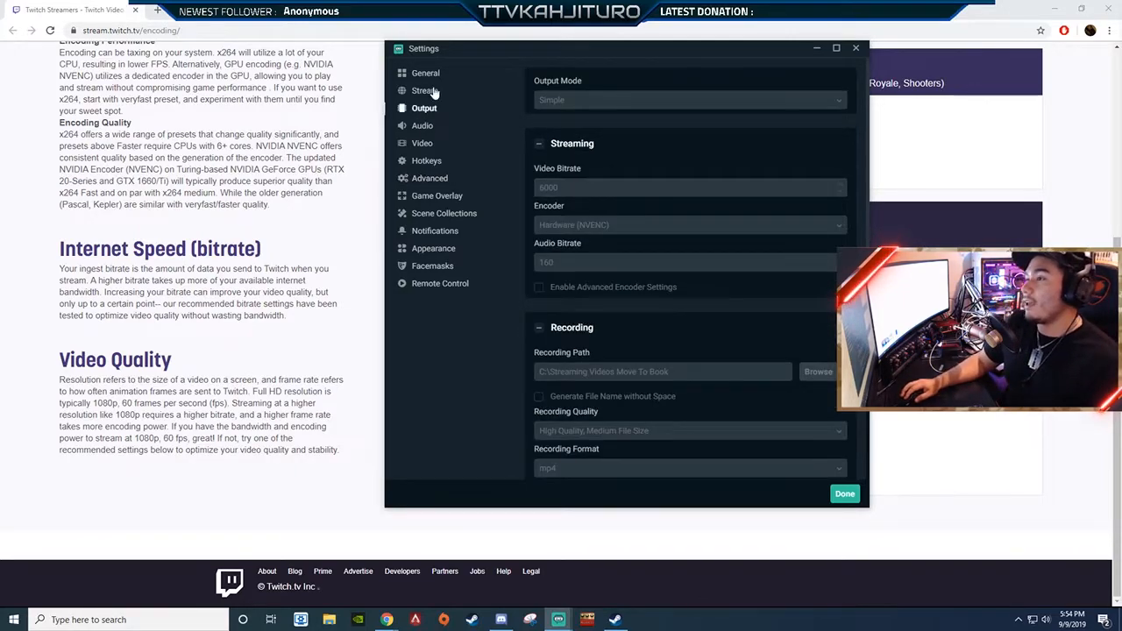
{"action": "left_click", "coordinate": [422, 143]}
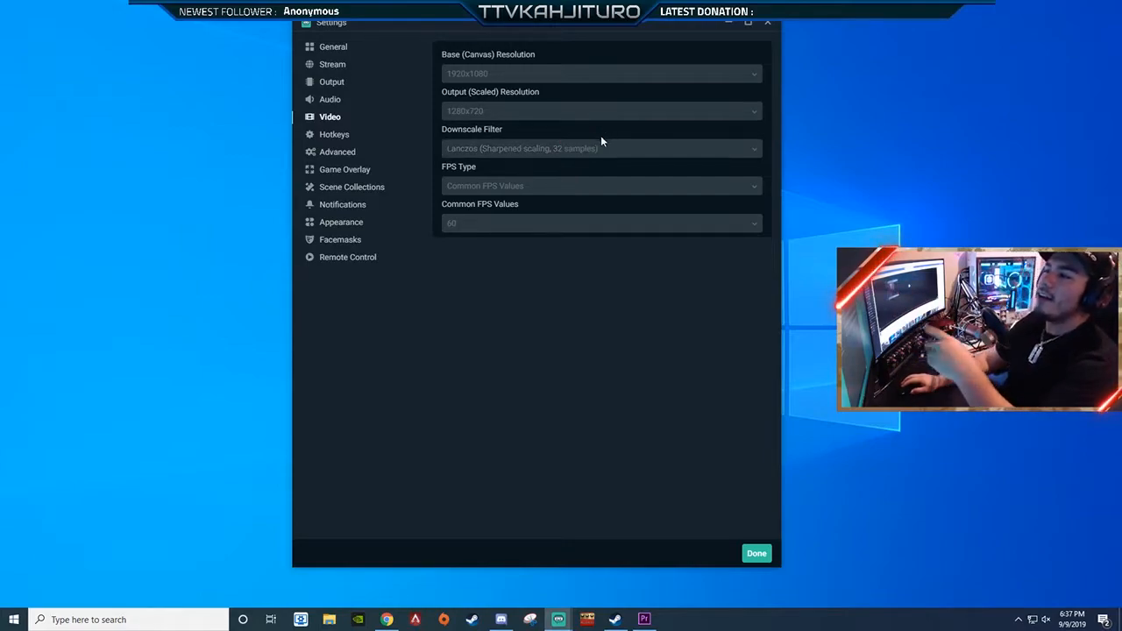
{"action": "mouse_move", "coordinate": [569, 165]}
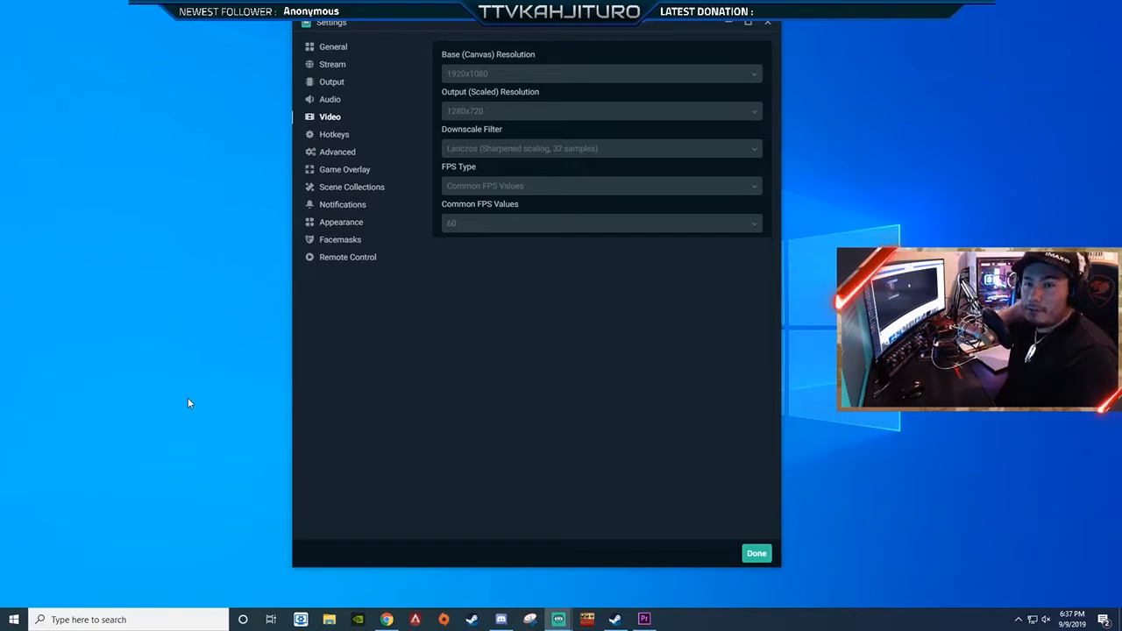
{"action": "mouse_move", "coordinate": [464, 405]}
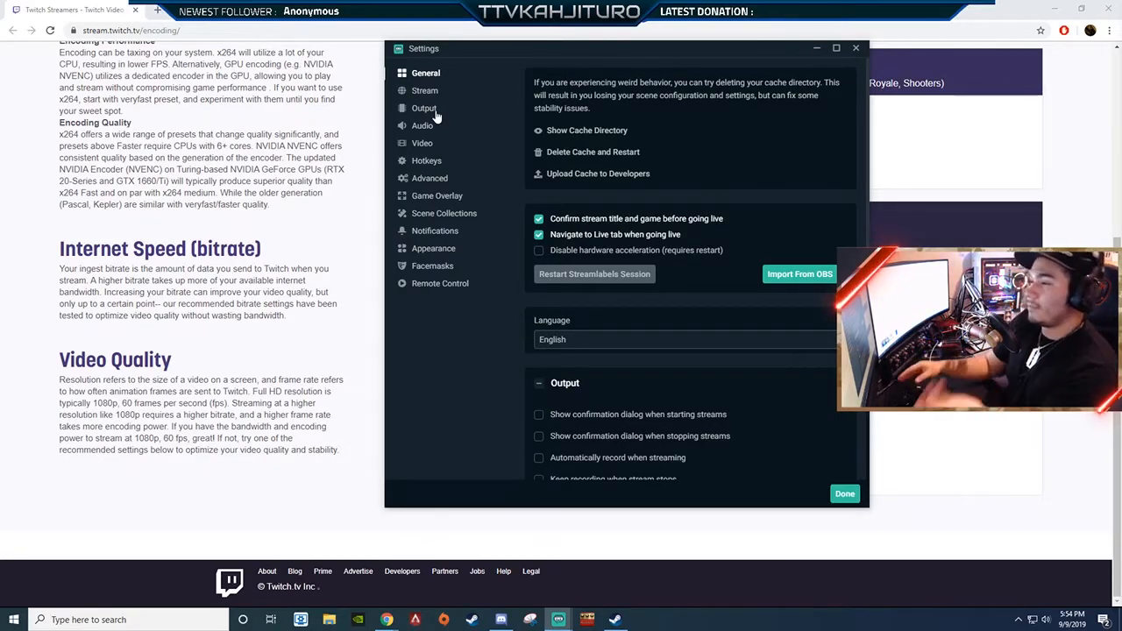
Shift the General settings window left to reveal Twitch's resolution recommendations table
{"action": "left_click_drag", "start_coordinate": [625, 48], "coordinate": [567, 56]}
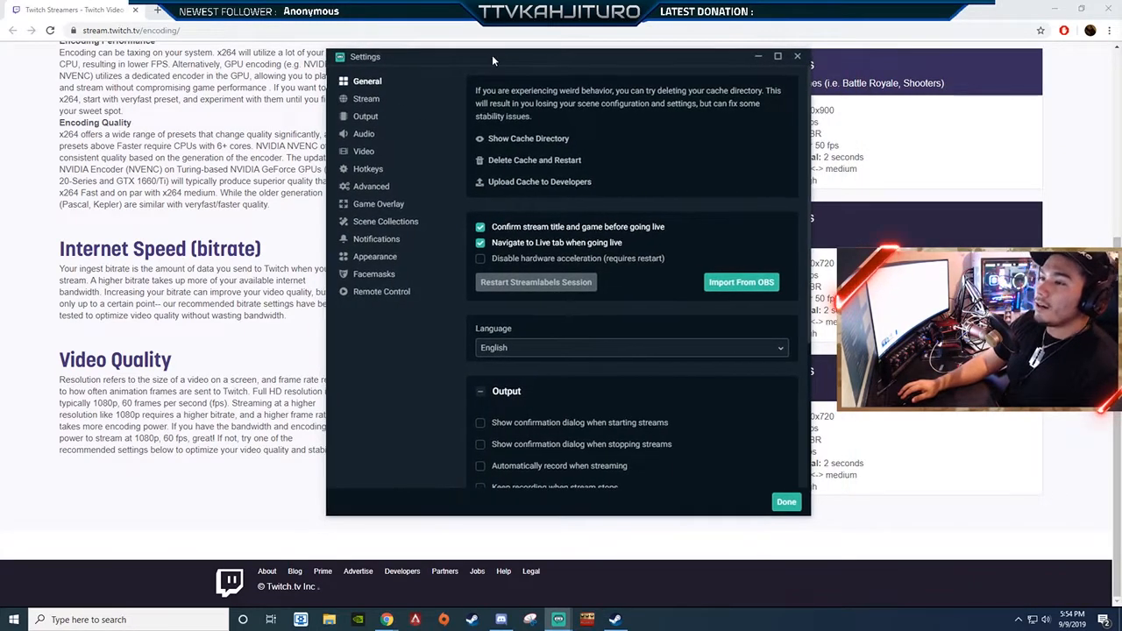
{"action": "left_click", "coordinate": [785, 502]}
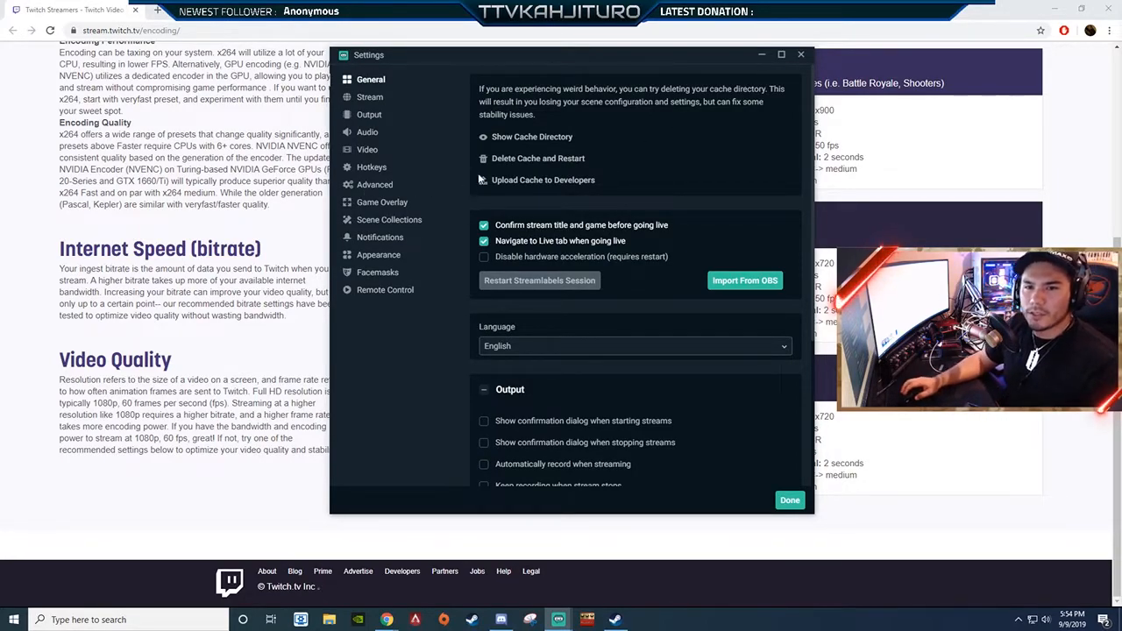
{"action": "mouse_move", "coordinate": [590, 78]}
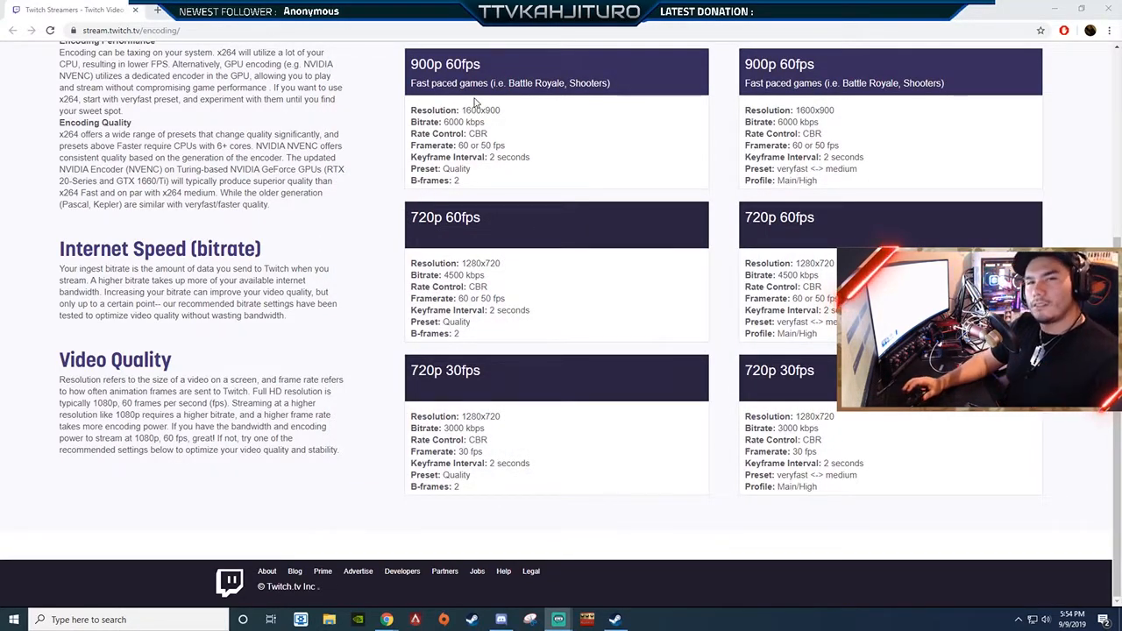
{"action": "mouse_move", "coordinate": [489, 134]}
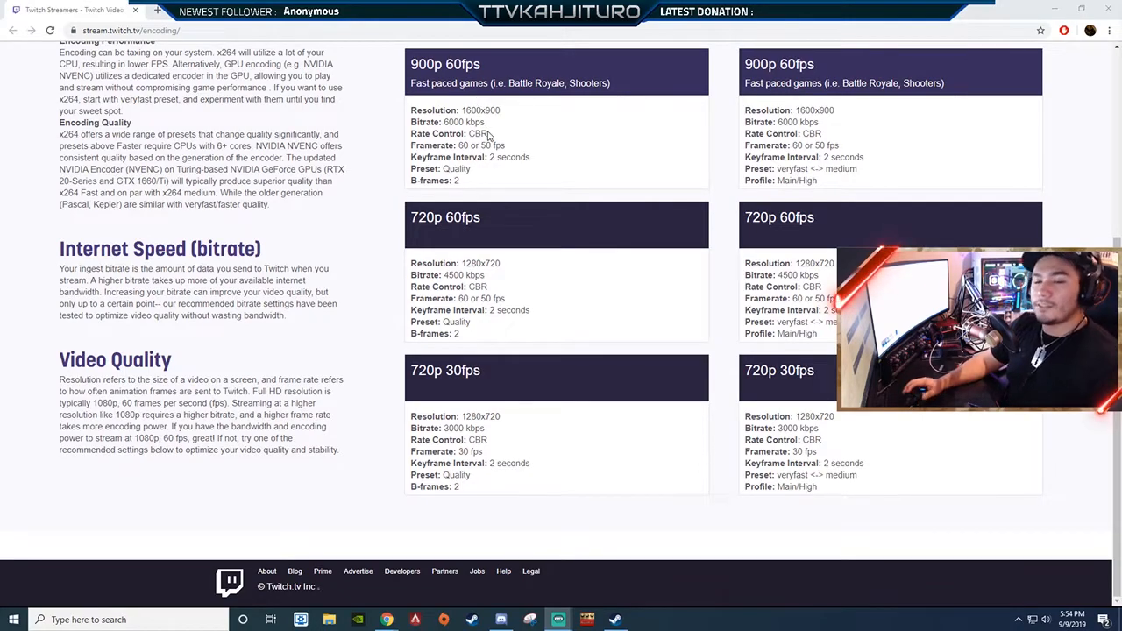